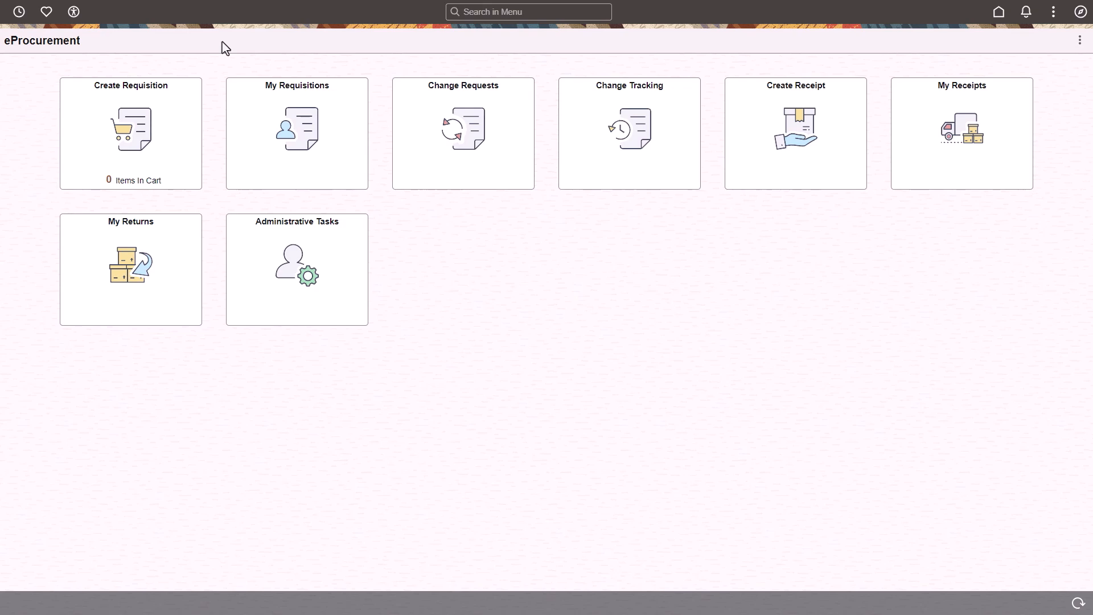
- Start a new requisition to browse the four available catalogs
click(130, 133)
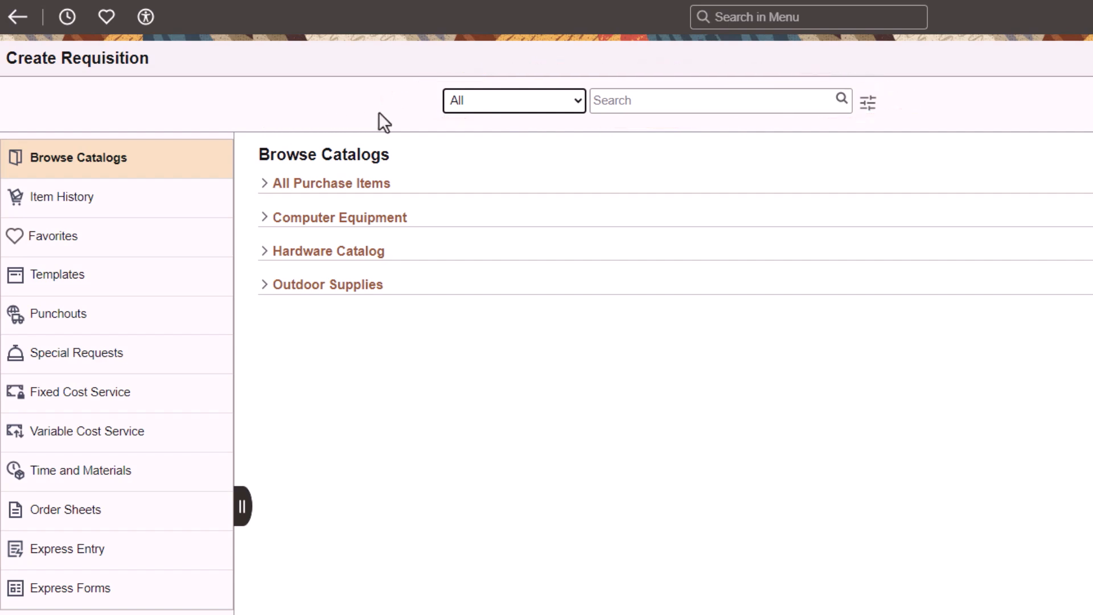
- Keep search across all sources, open and close Advanced Catalog Search, then show Defaults and Settings
click(513, 99)
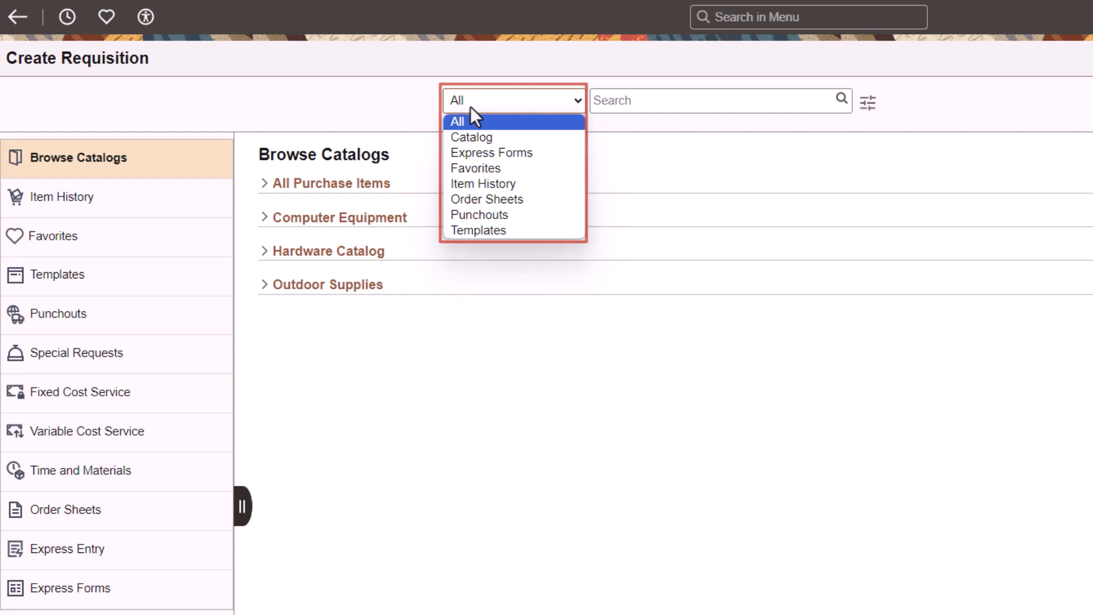
click(457, 121)
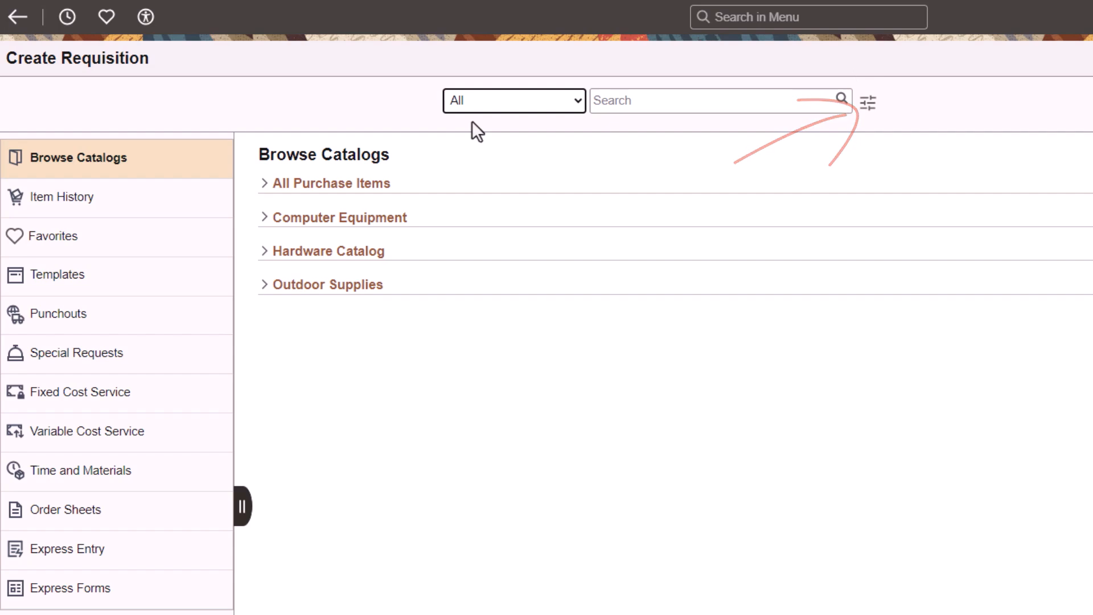
click(867, 102)
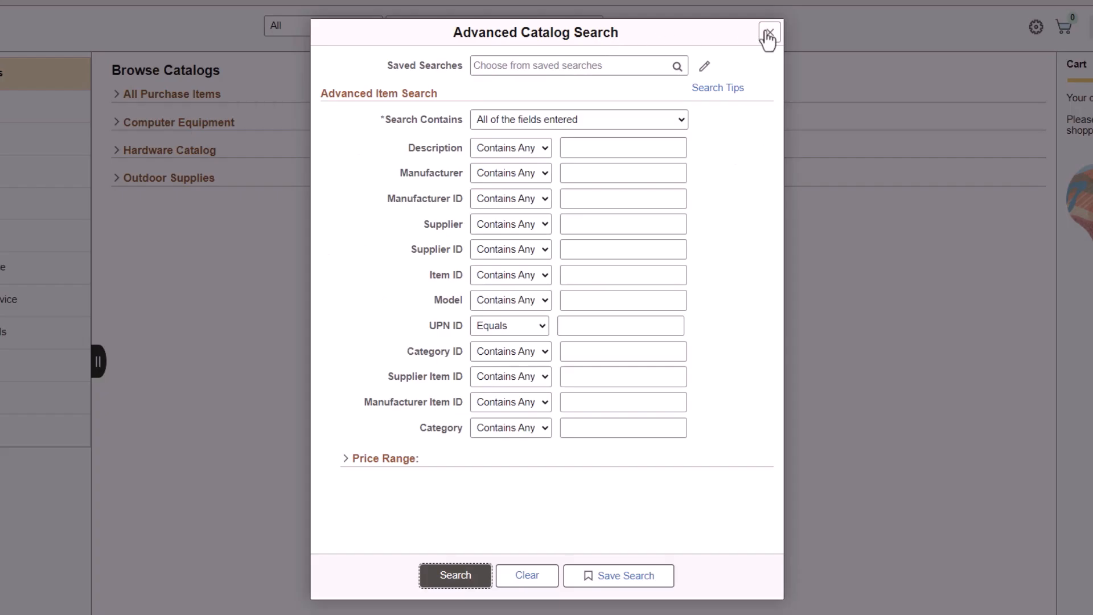
click(768, 34)
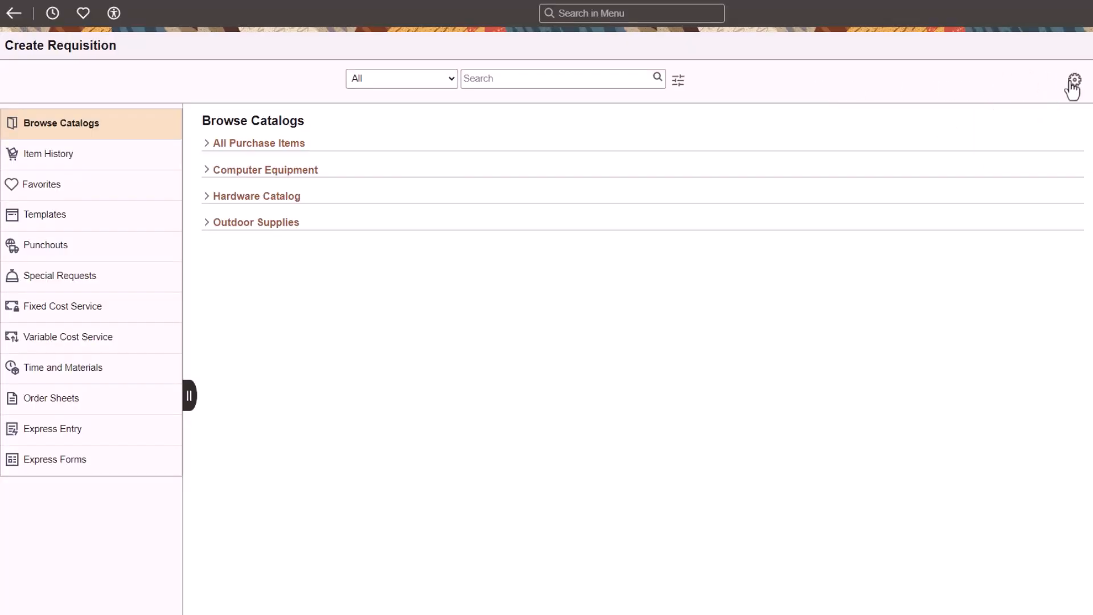
click(1074, 79)
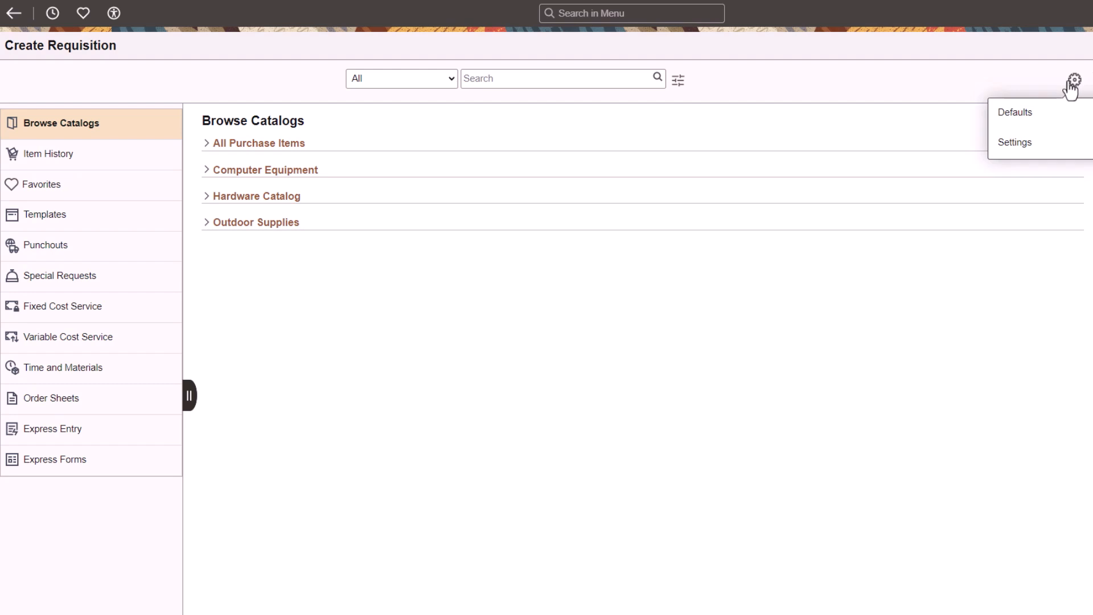
- Search catalog items for AM1003 and add one Sun Server (20,000.00 USD) to the cart
text(AM)
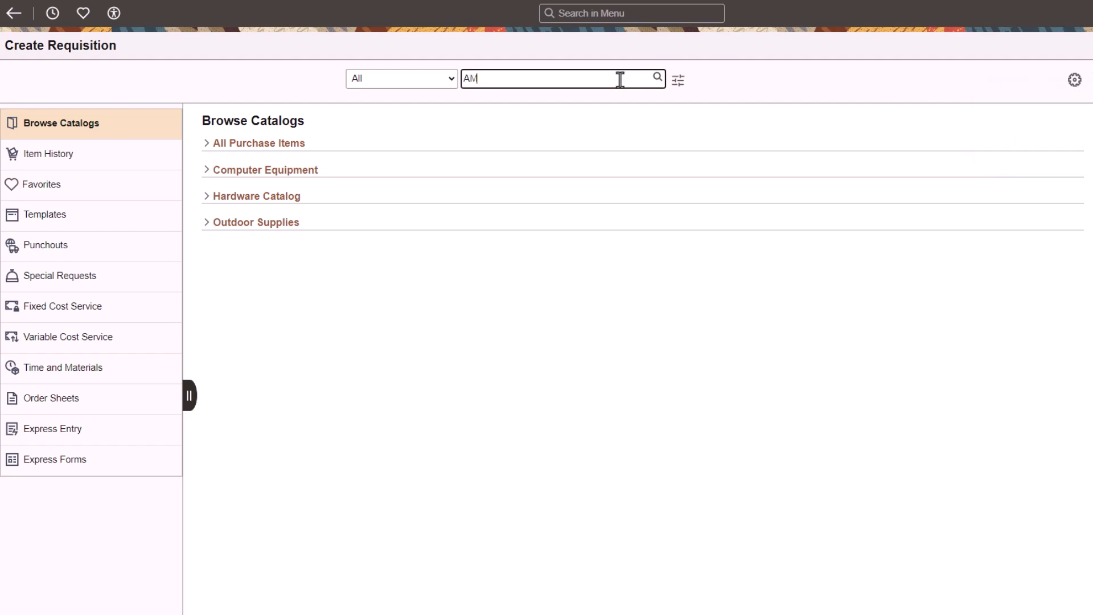
click(656, 78)
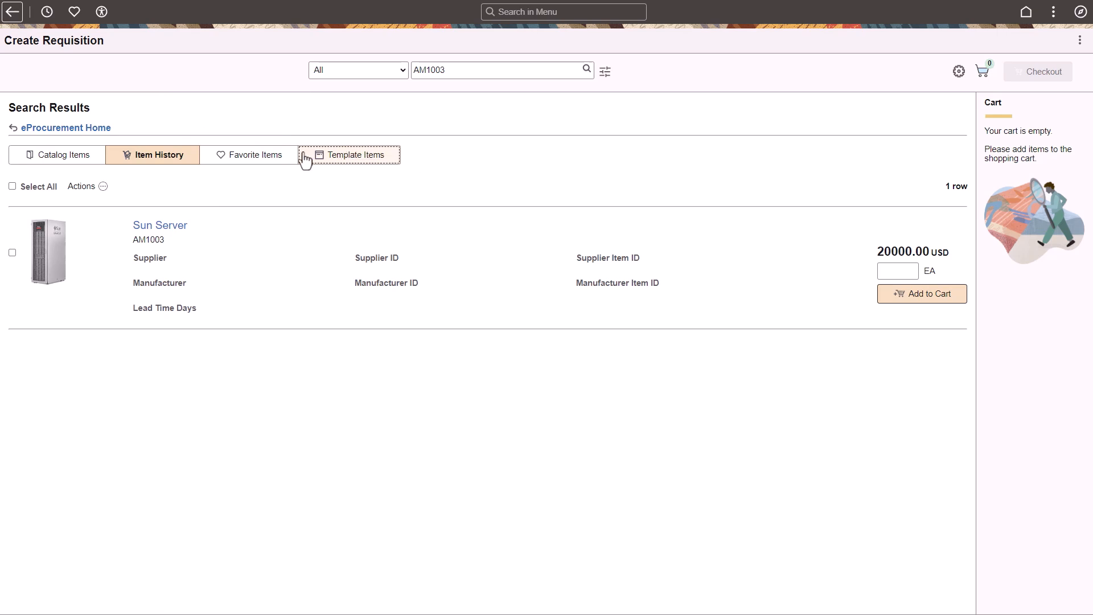
click(354, 155)
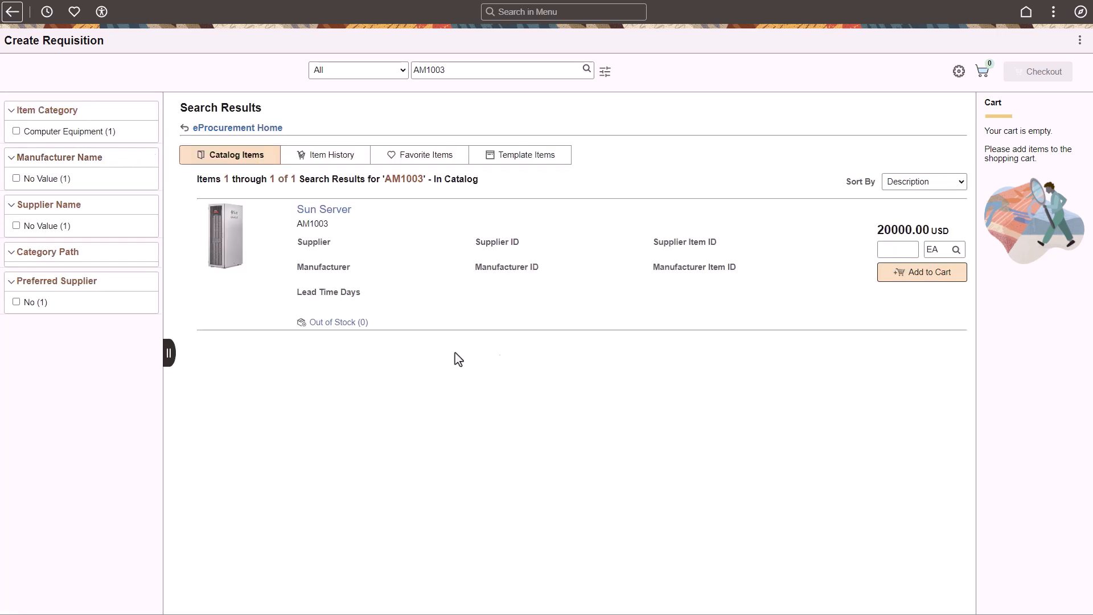
click(921, 272)
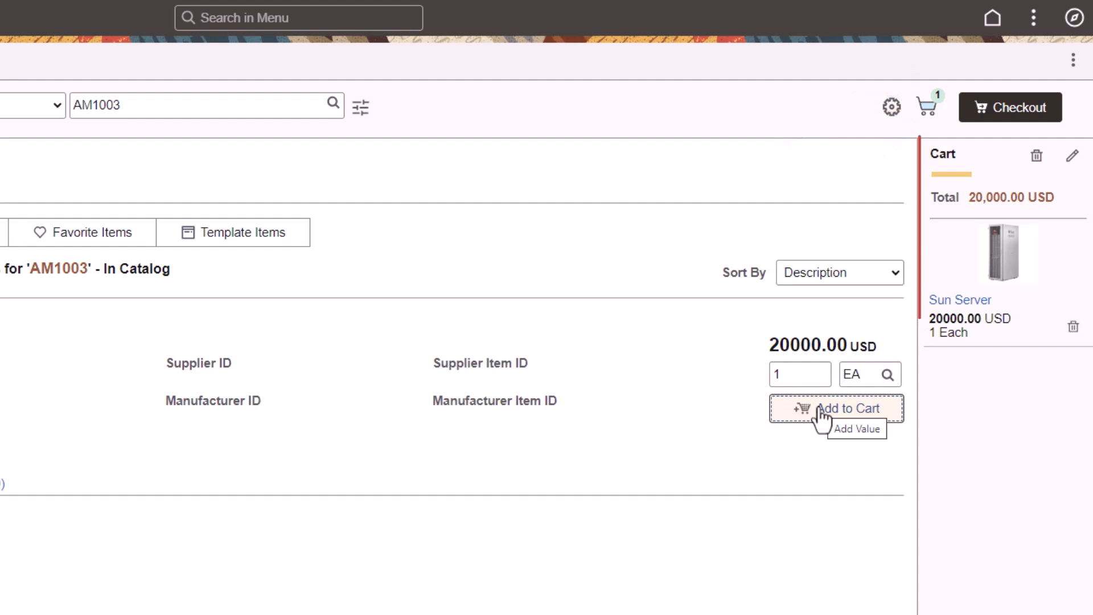
click(836, 409)
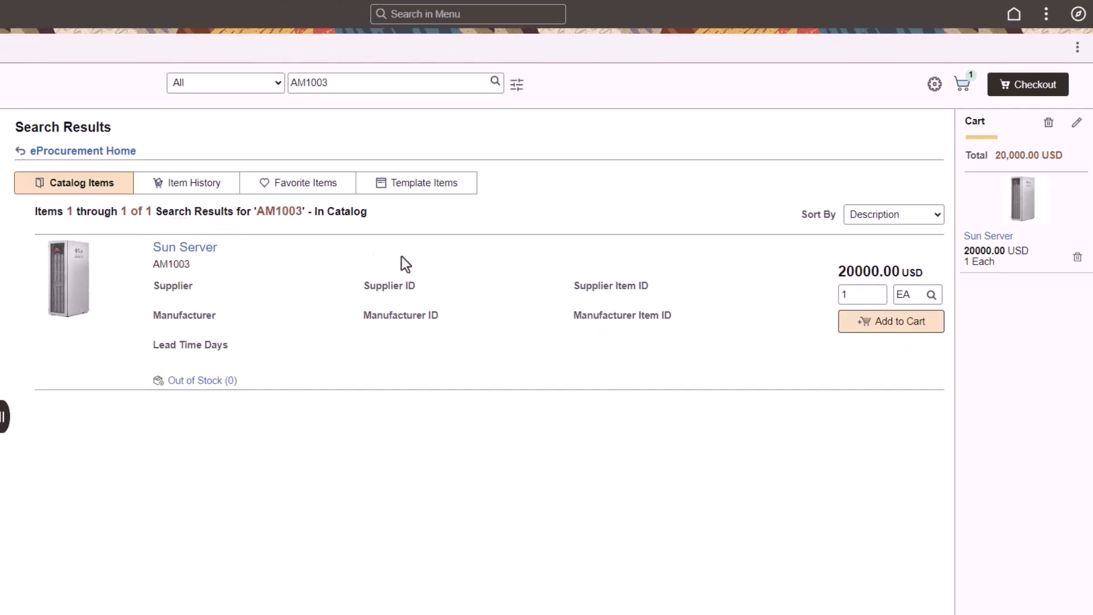
click(185, 246)
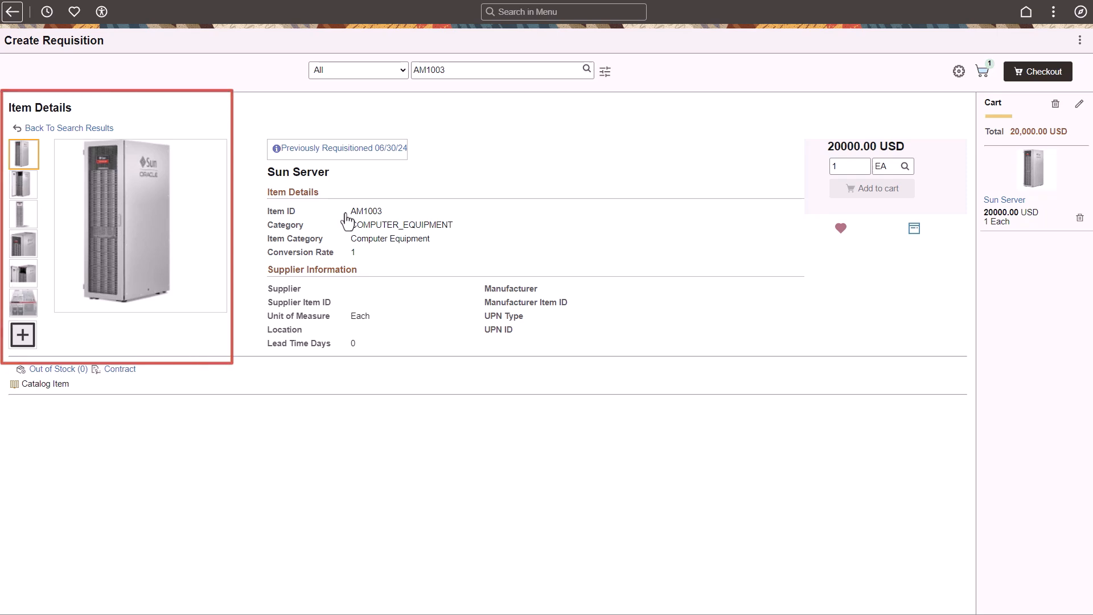
click(140, 223)
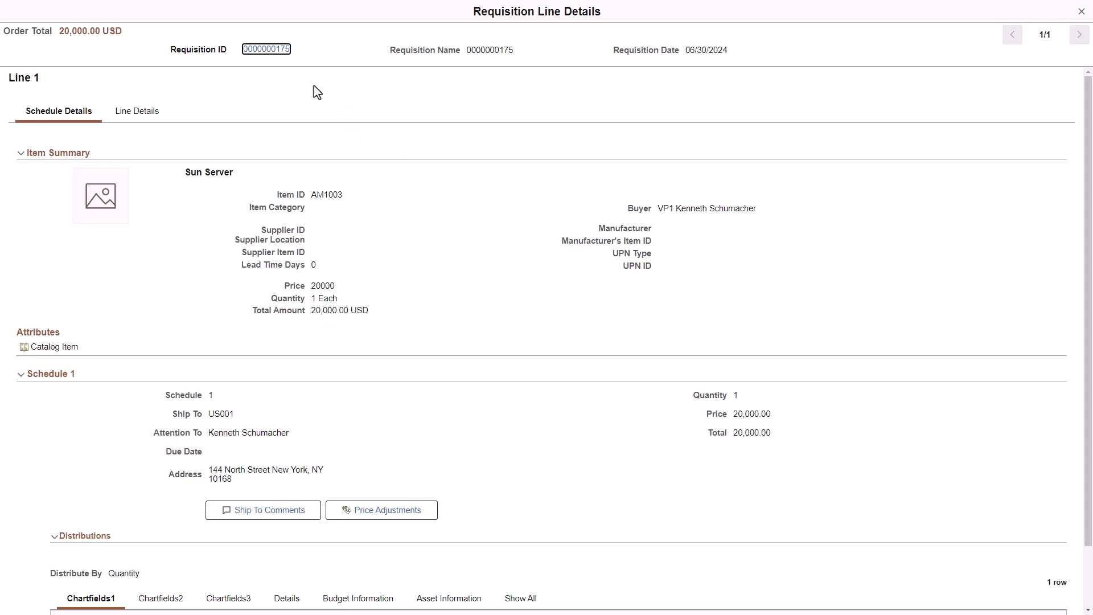
click(1081, 12)
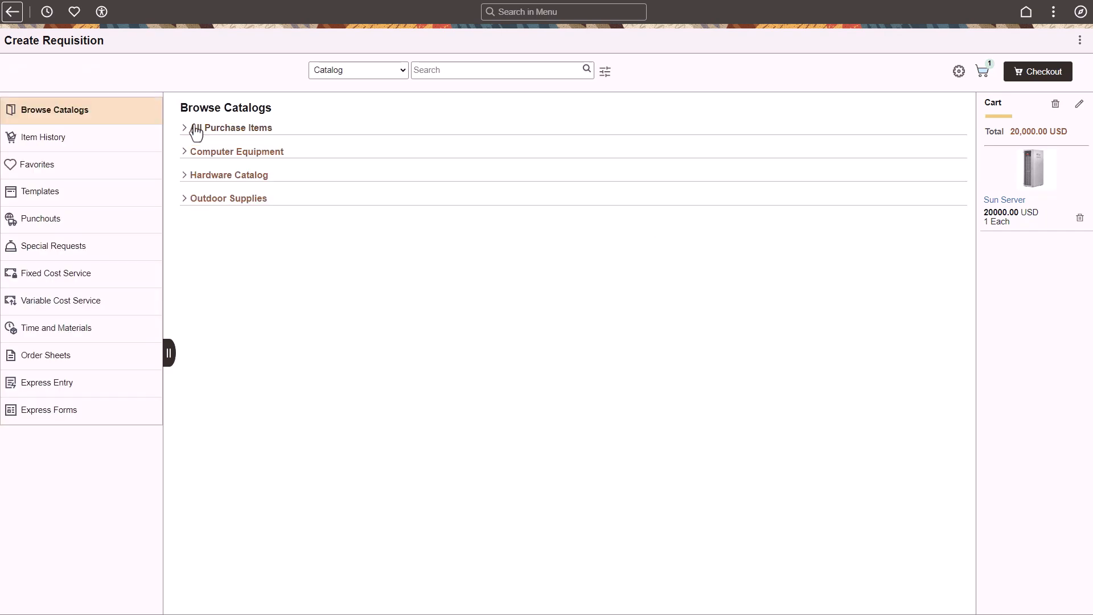
- Add the Sun Server again from Item History, making the cart 2 each totalling 40,000.00 USD
click(43, 137)
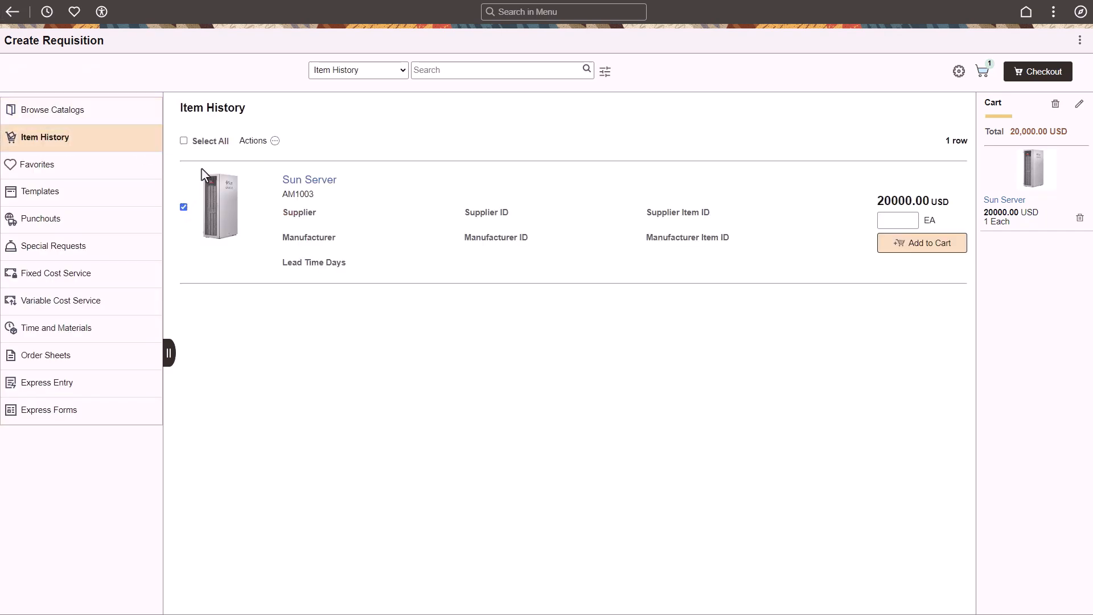
click(274, 140)
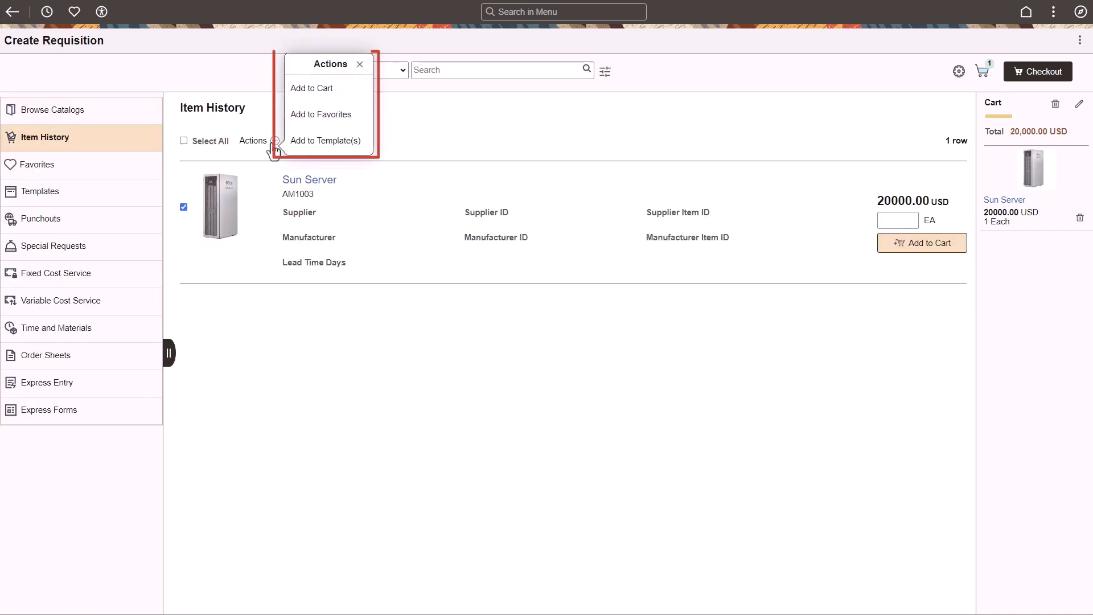
click(311, 88)
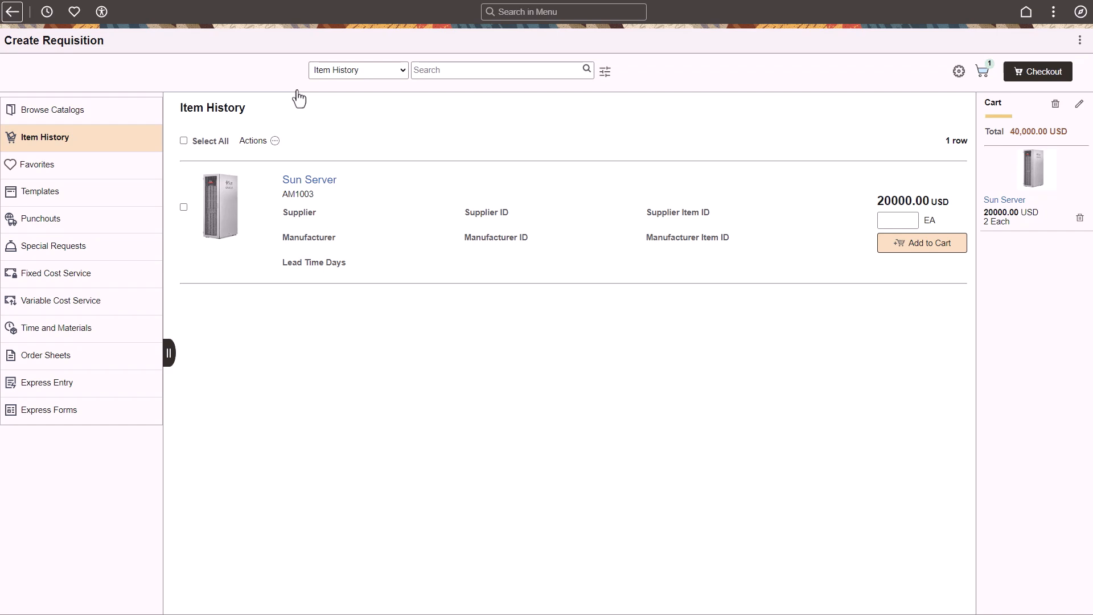
- Save the two 3 Season Mummy Bag favorites as collection 'Bag' (Season Bag), then view templates
click(39, 164)
text(Sea)
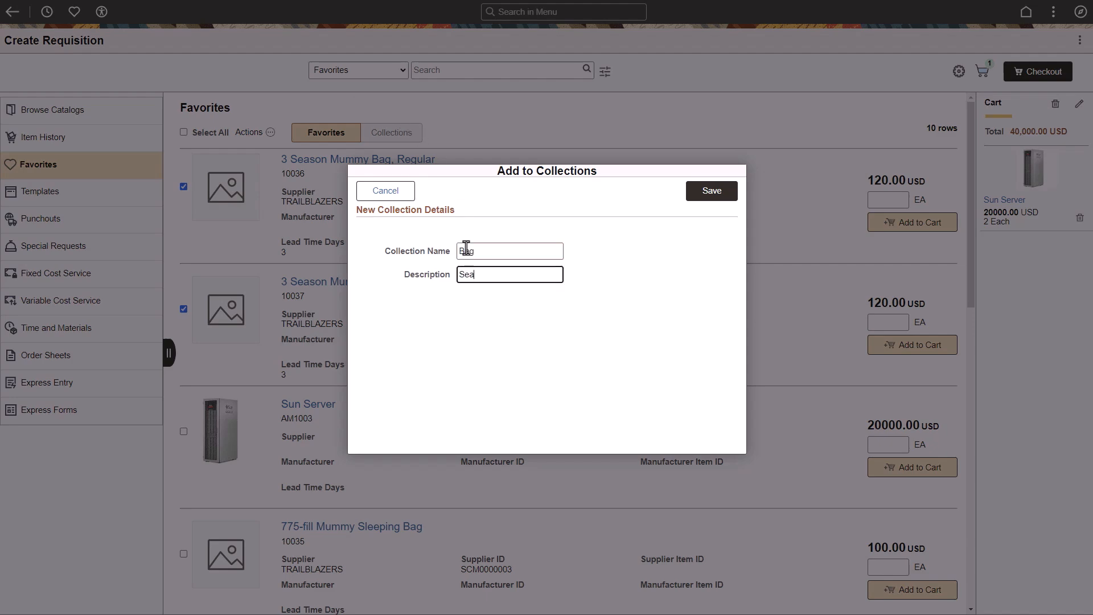
click(711, 190)
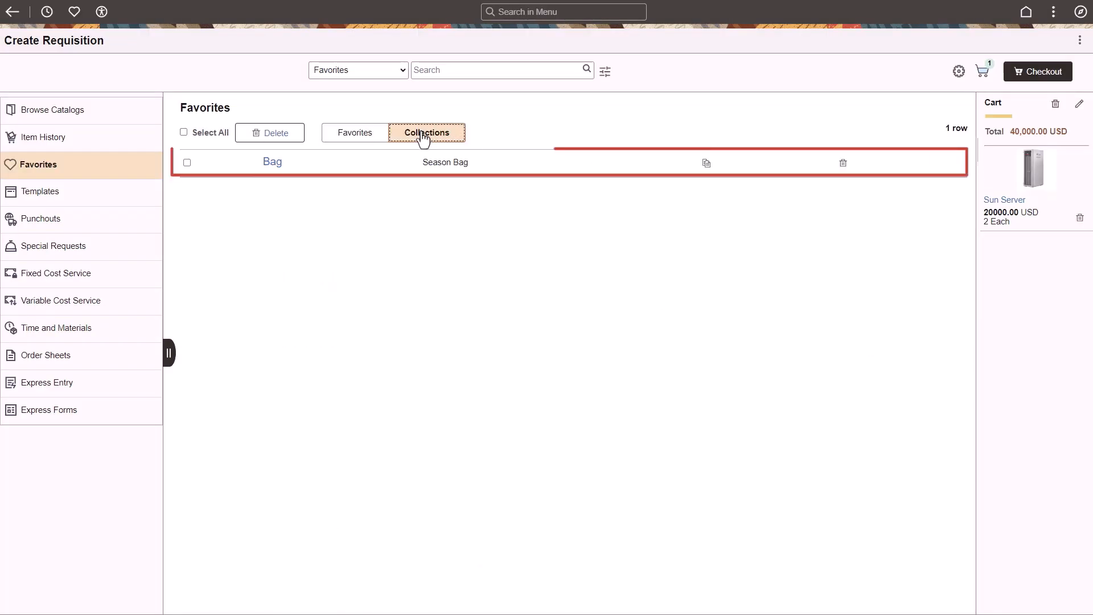
click(41, 191)
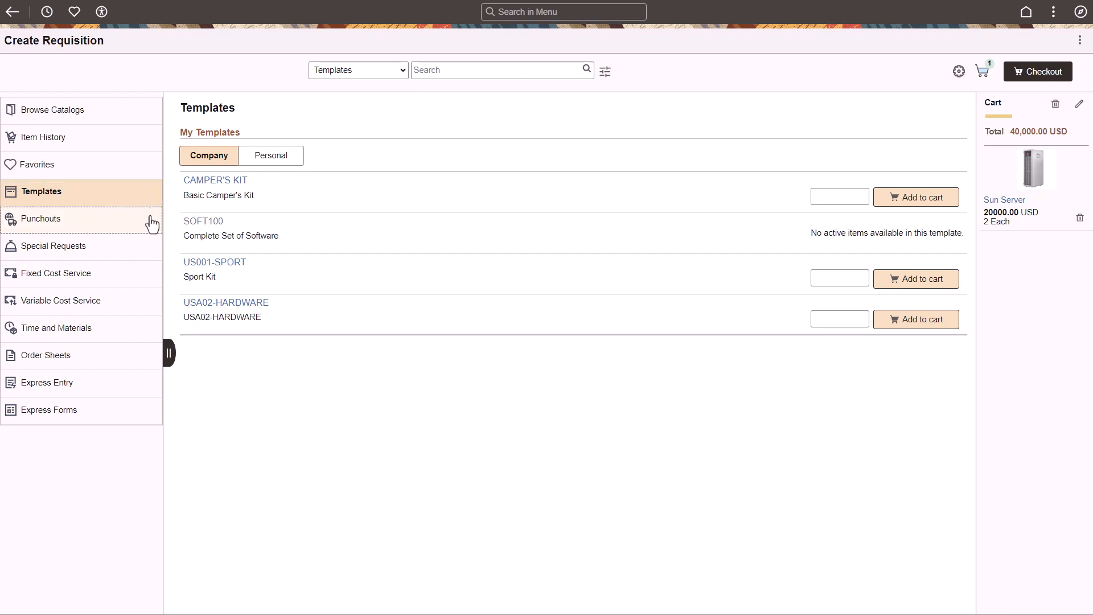
- Move from the company templates list to the Punchout catalogs
click(41, 218)
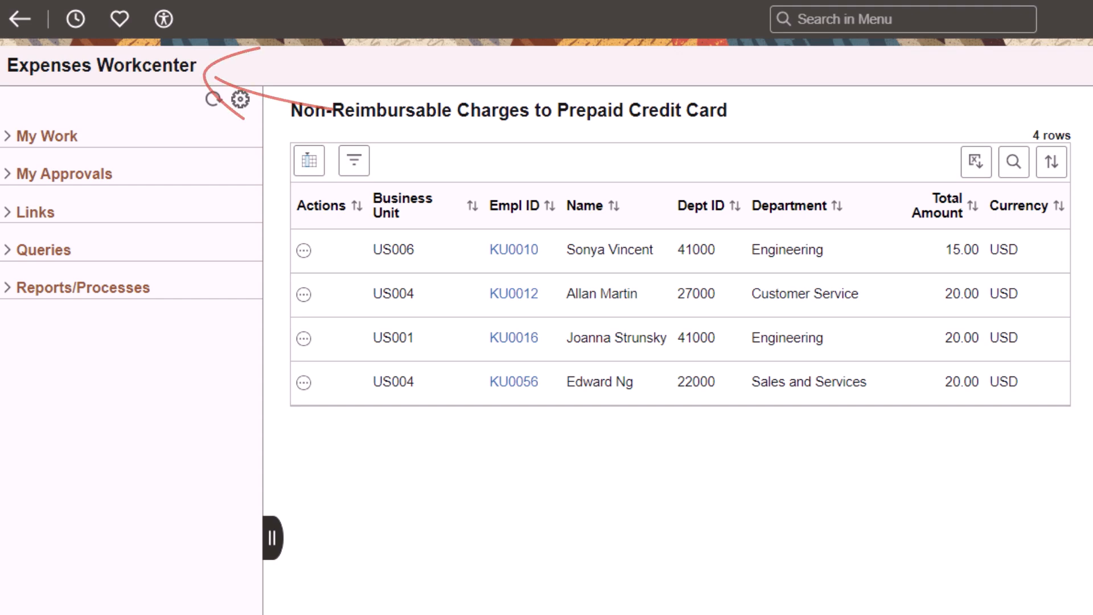
- Expand the Expenses WorkCenter links to list approval, report, advance and payment tasks
click(46, 136)
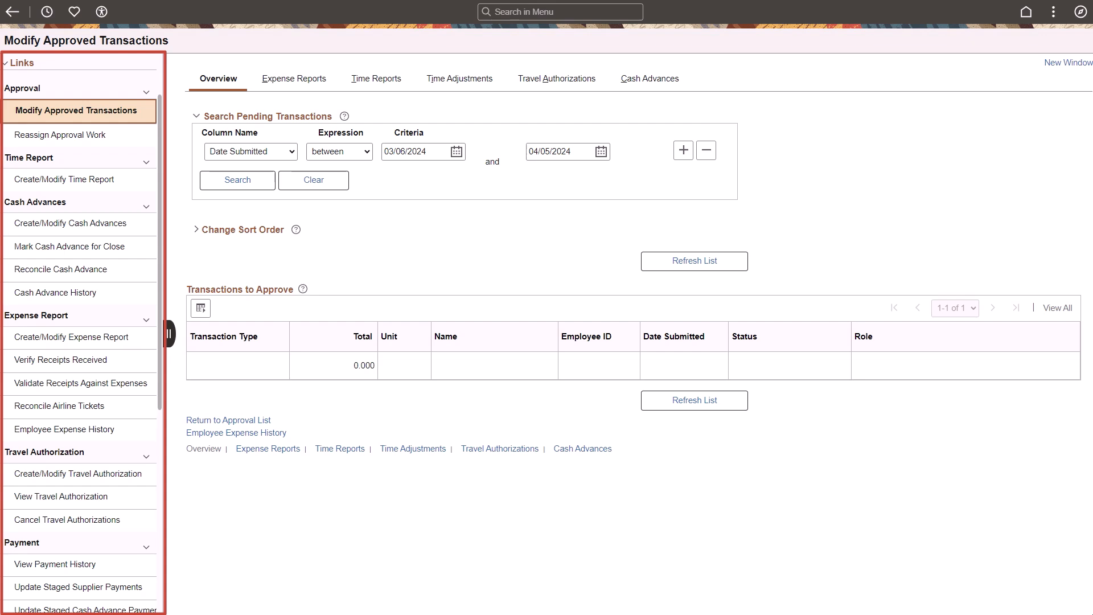
click(74, 245)
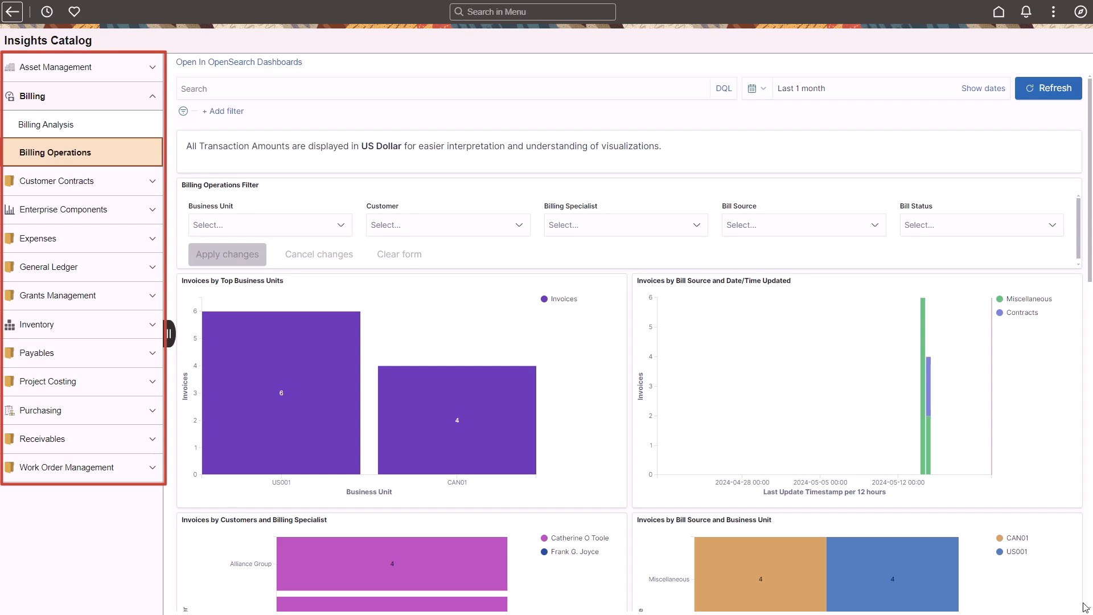
text(Installation)
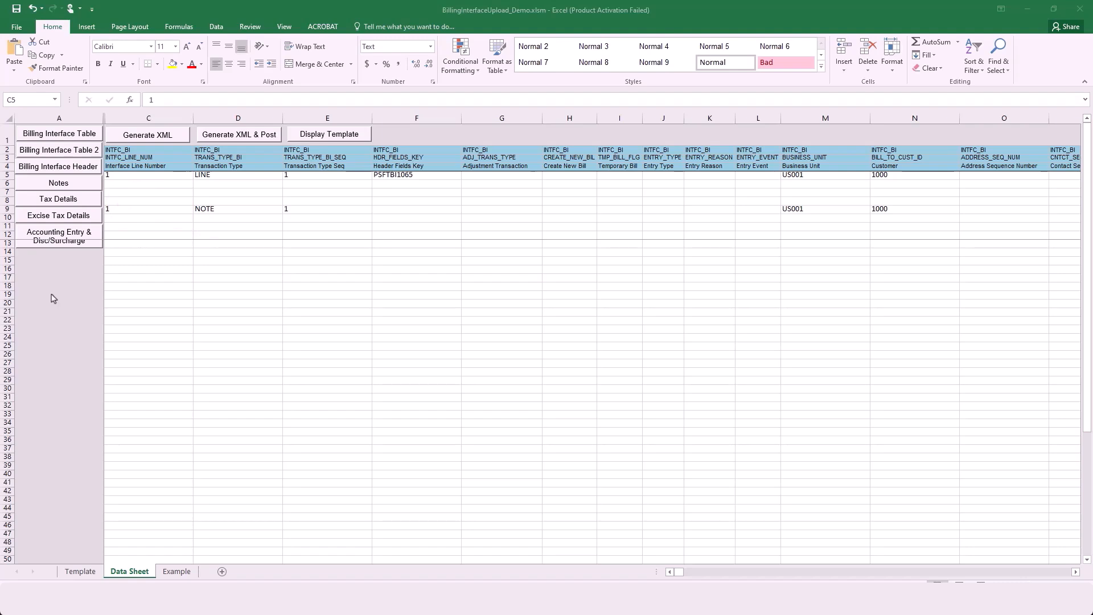
mouse_move(60, 166)
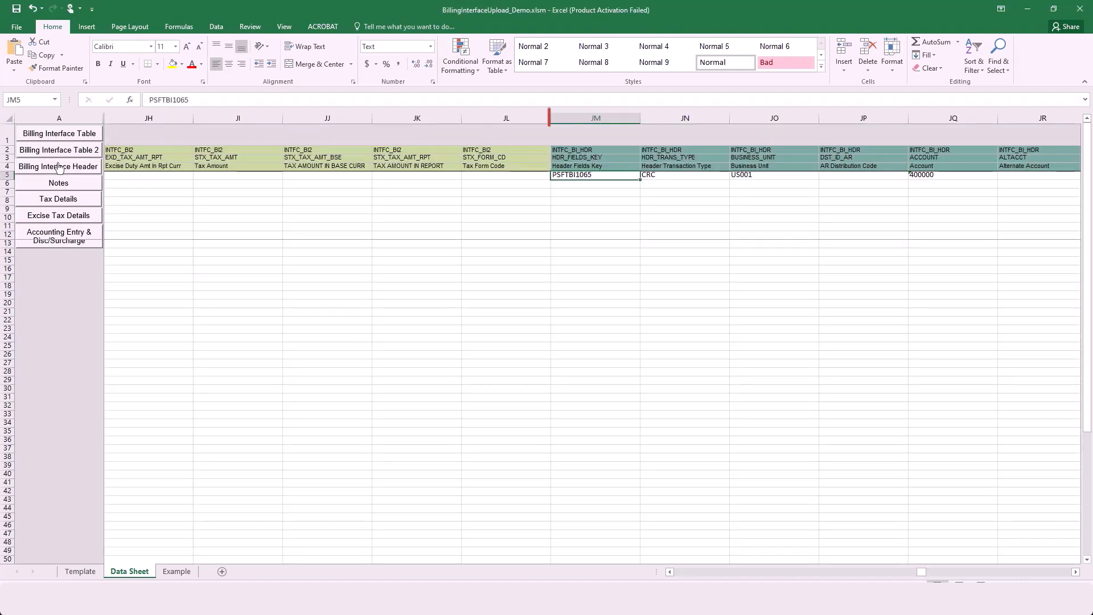
- Jump to the billing interface header columns showing key PSFTBI1065 in cell JM5
click(594, 117)
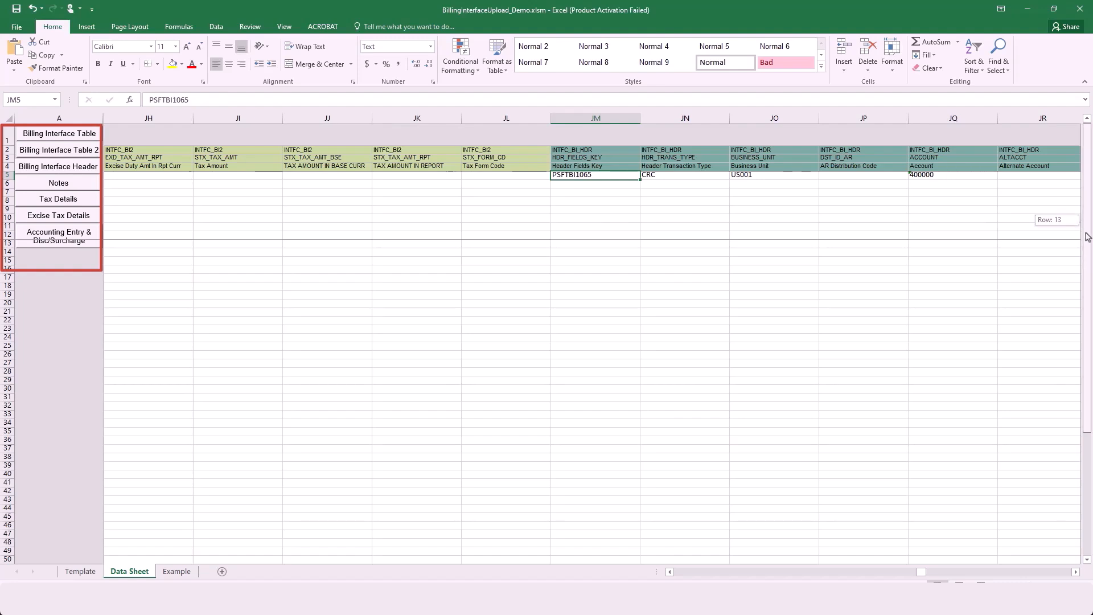
scroll(down, 3)
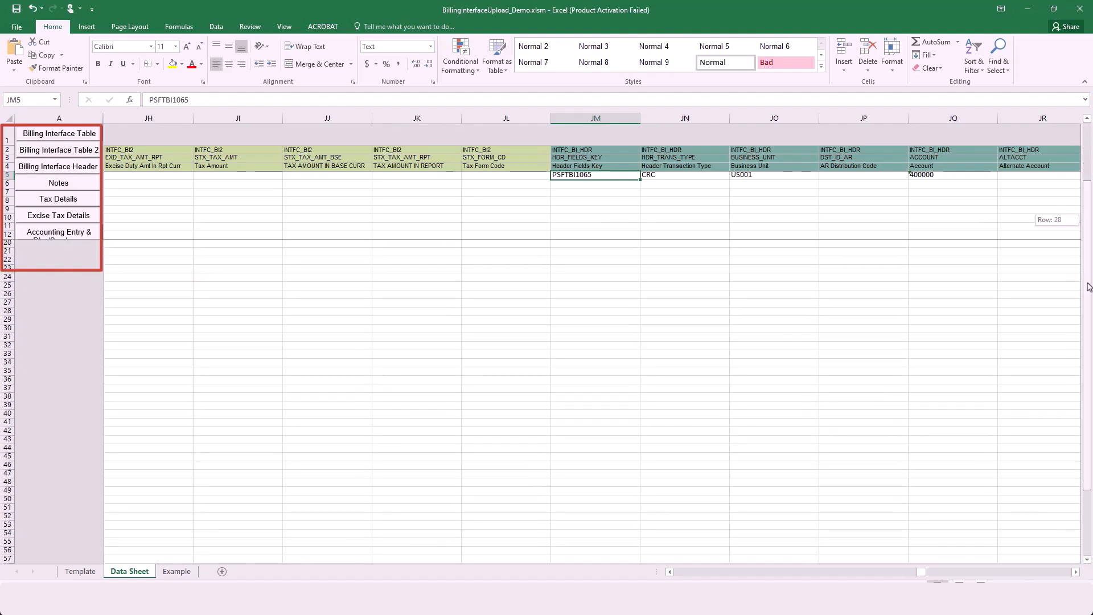
scroll(down, 3)
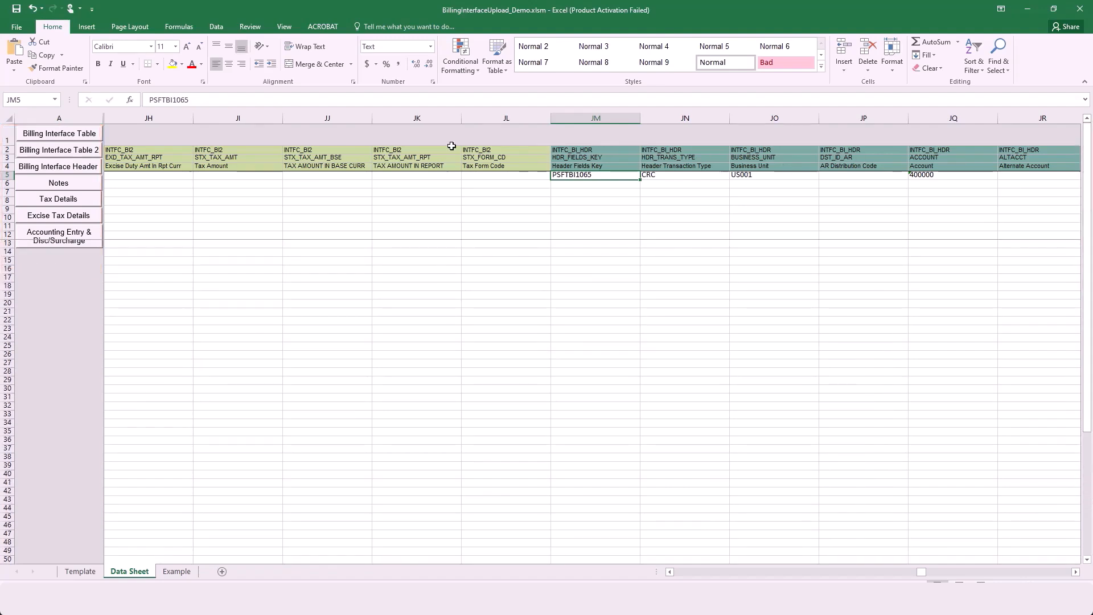
- Jump to the Billing Interface Table columns and select a range of its rows
click(59, 133)
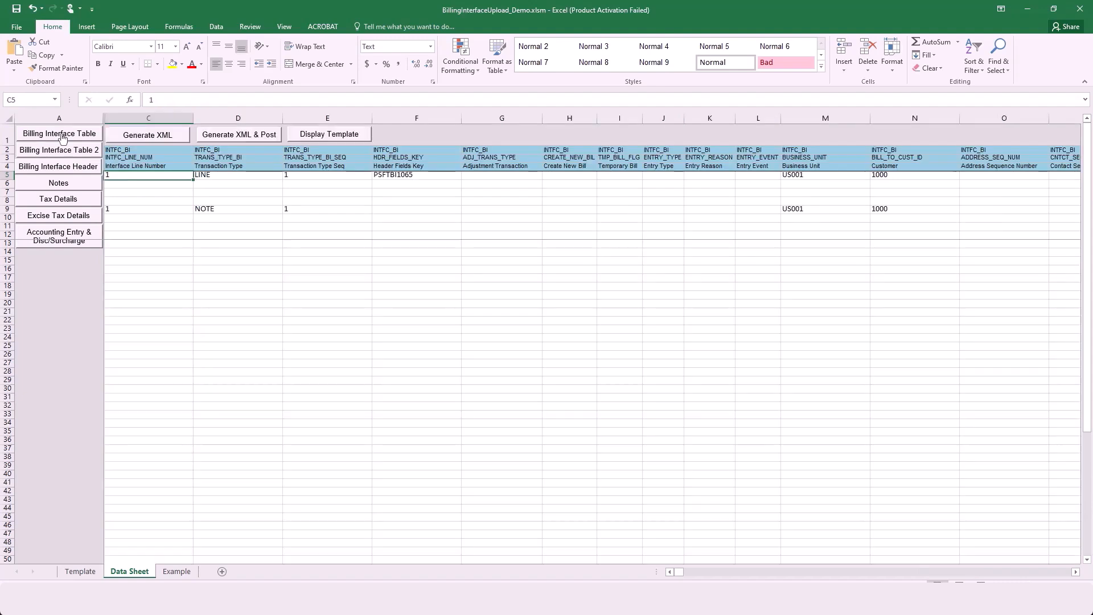
click(148, 118)
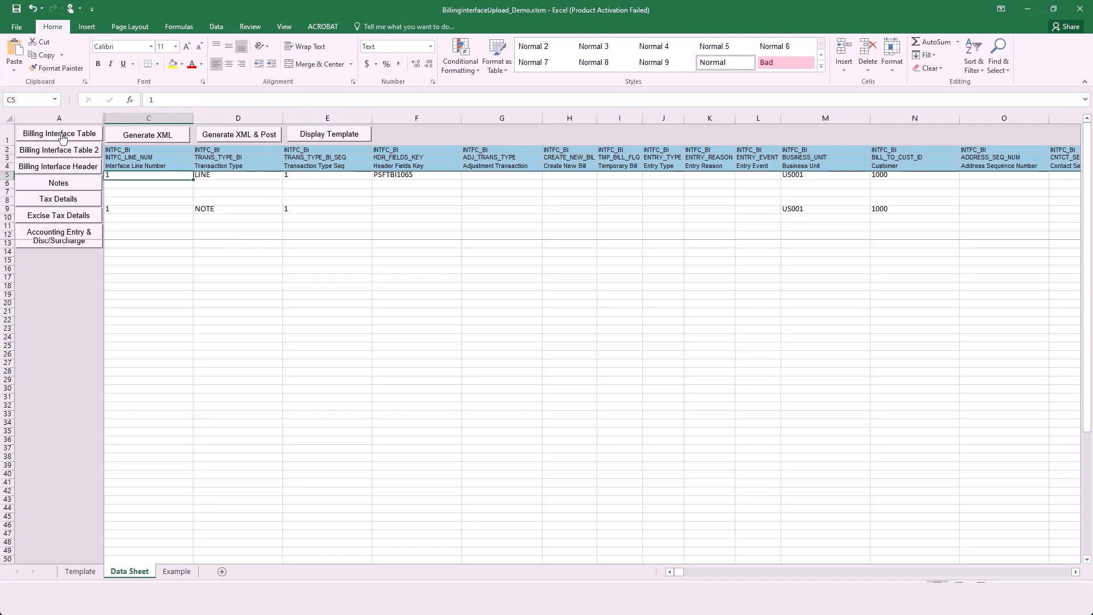
drag(152, 208, 249, 277)
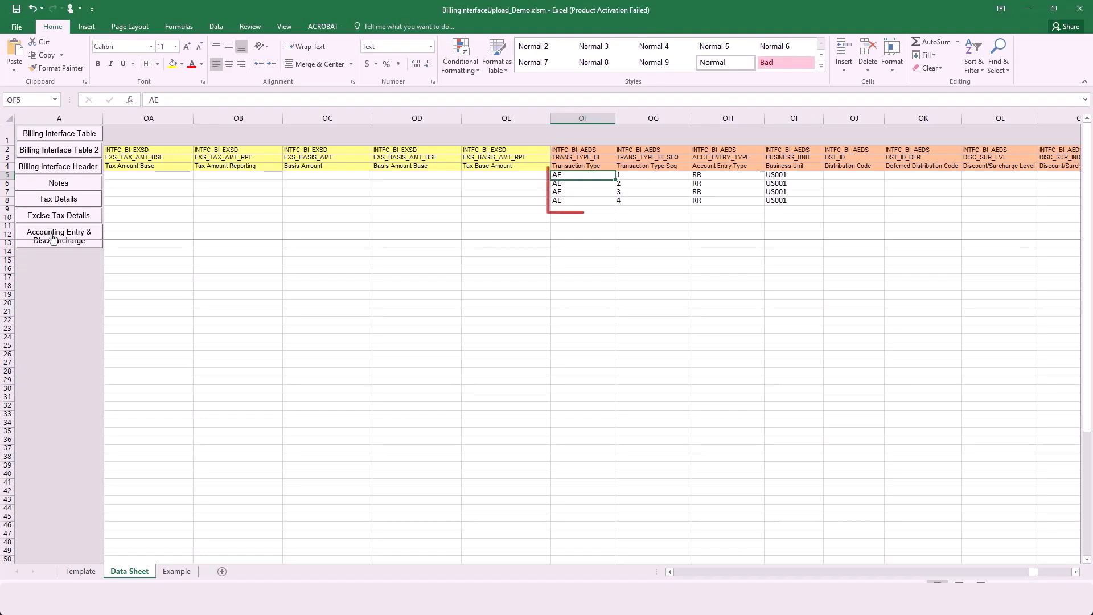
- Review the accounting entry and discount/surcharge rows, then return to the Billing Interface Table columns
drag(582, 174, 776, 201)
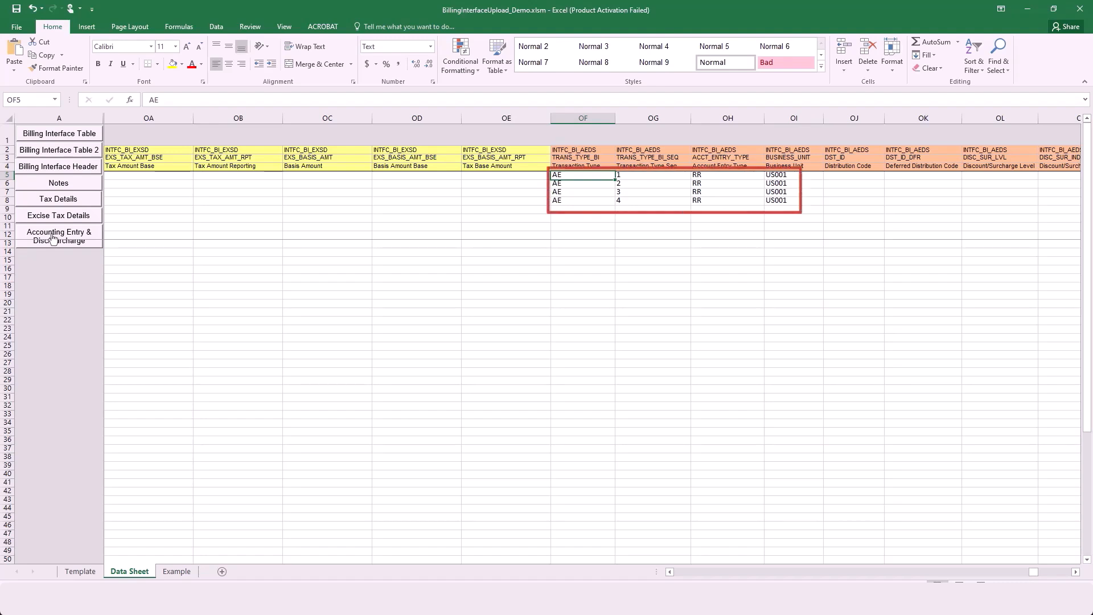
click(793, 201)
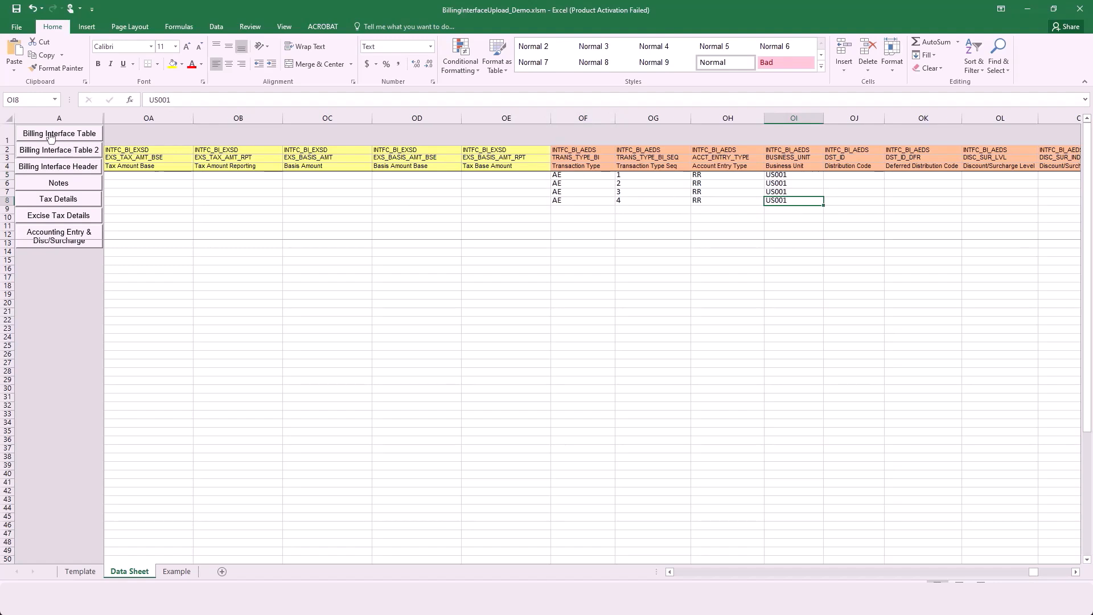
click(59, 133)
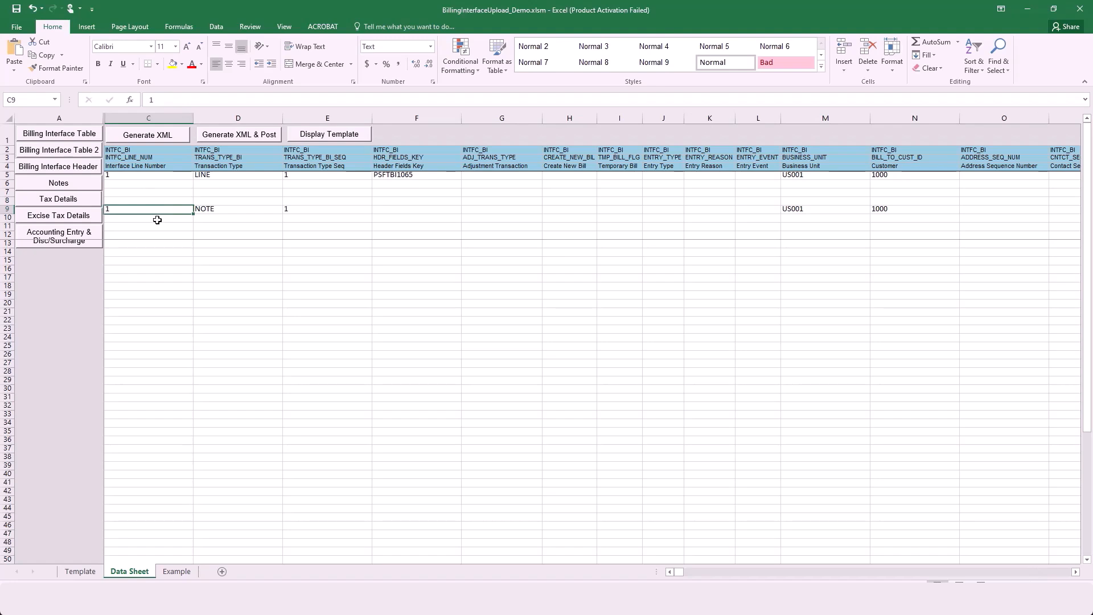
- Enter 2 as the Interface Line Number in row 10 below the NOTE line
click(149, 218)
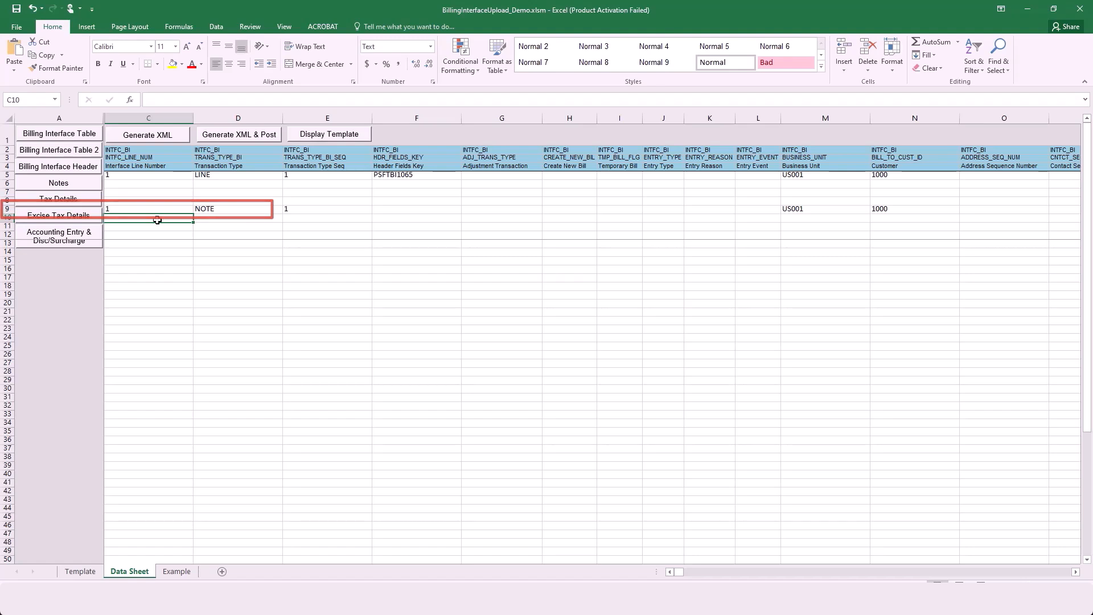
text(2)
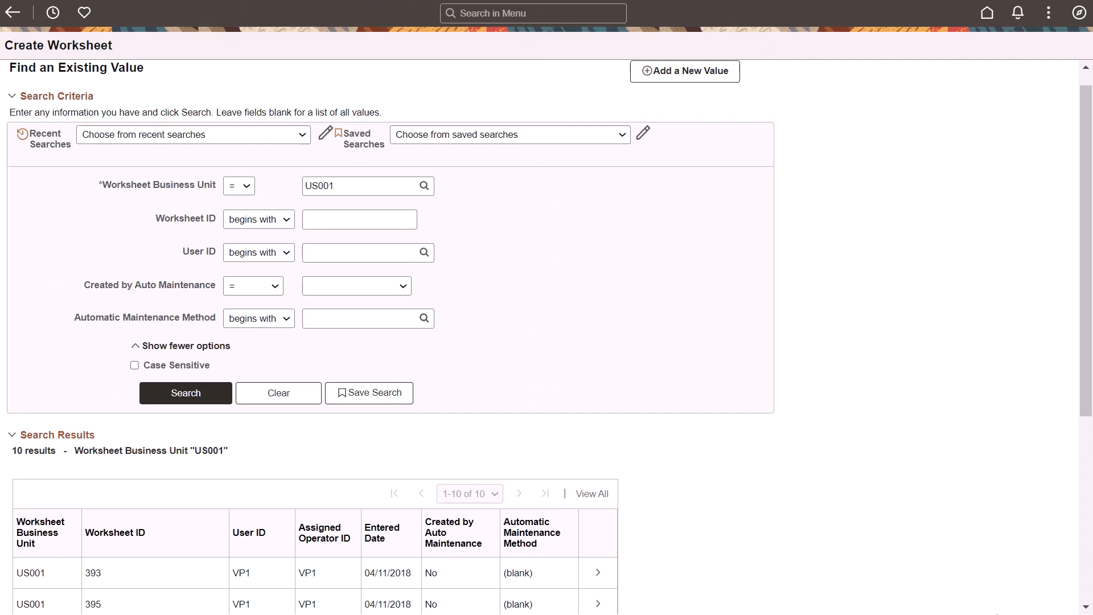
- Scroll the results grid of US001 worksheets
scroll(down, 3)
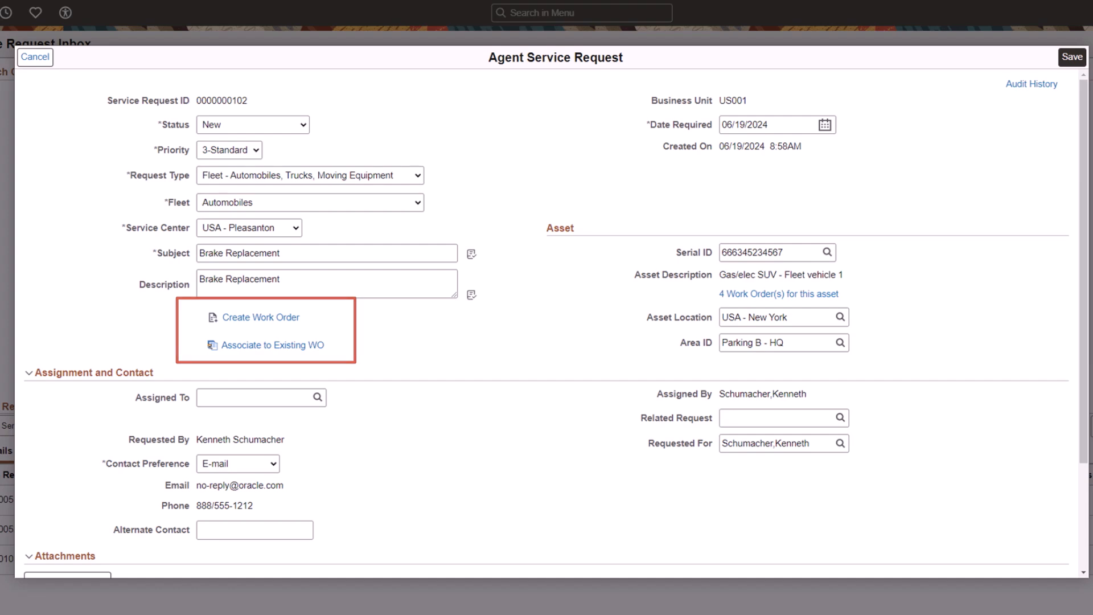
click(261, 317)
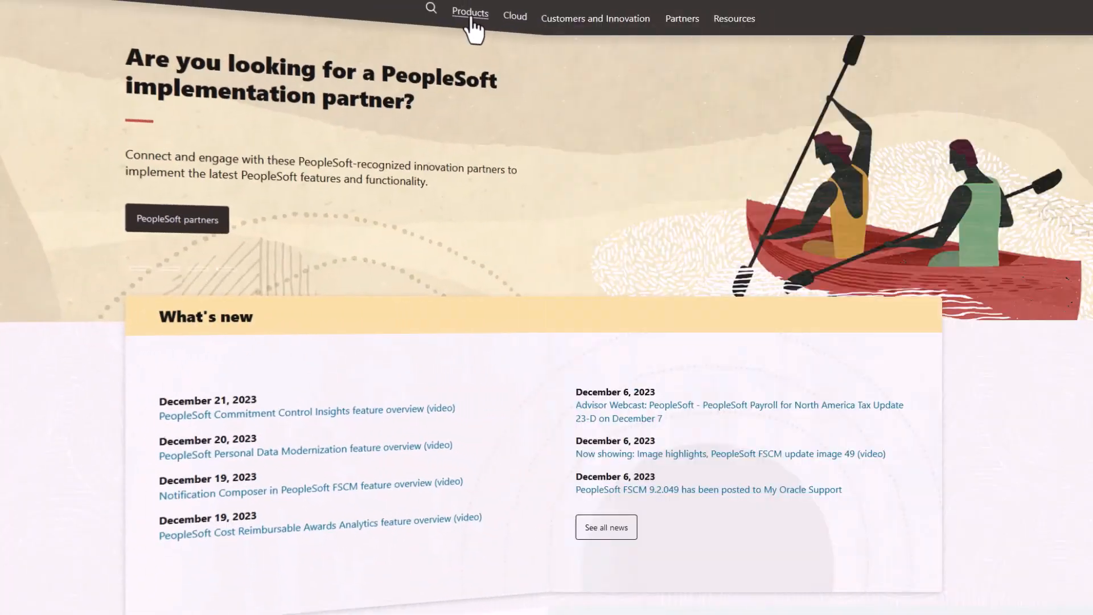
- Open the Products menu on the PeopleSoft website's top navigation bar
click(470, 13)
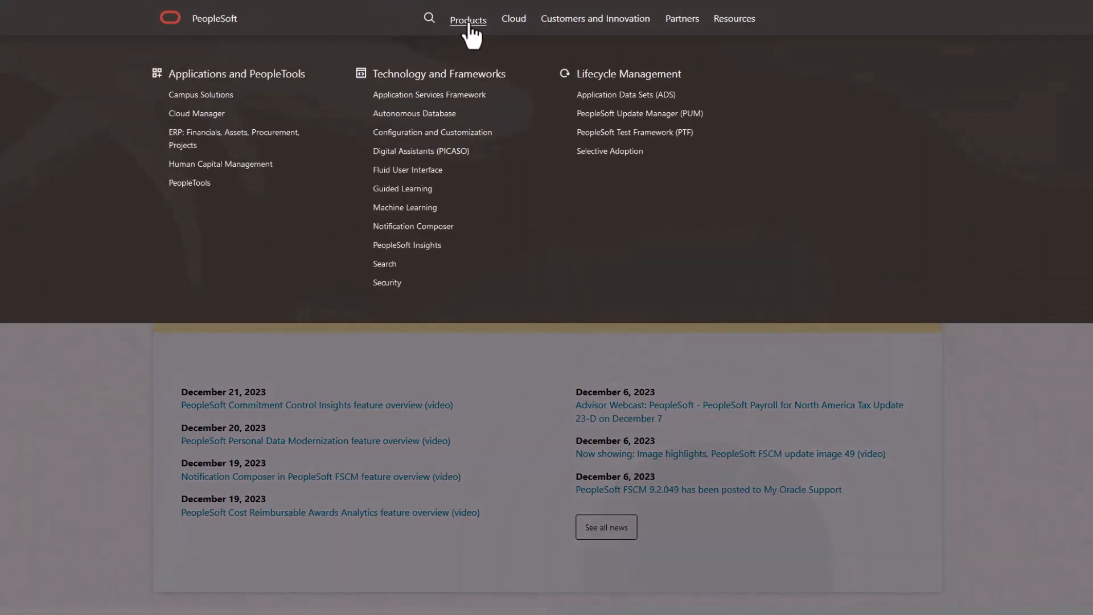